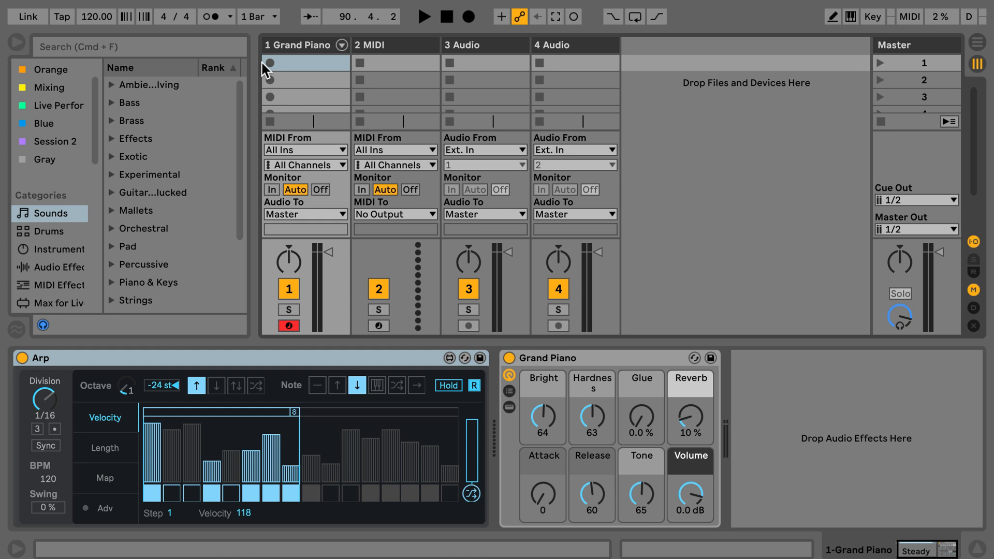
# - Check the metronome count-in options and switch the metronome on for recording
pyautogui.click(230, 16)
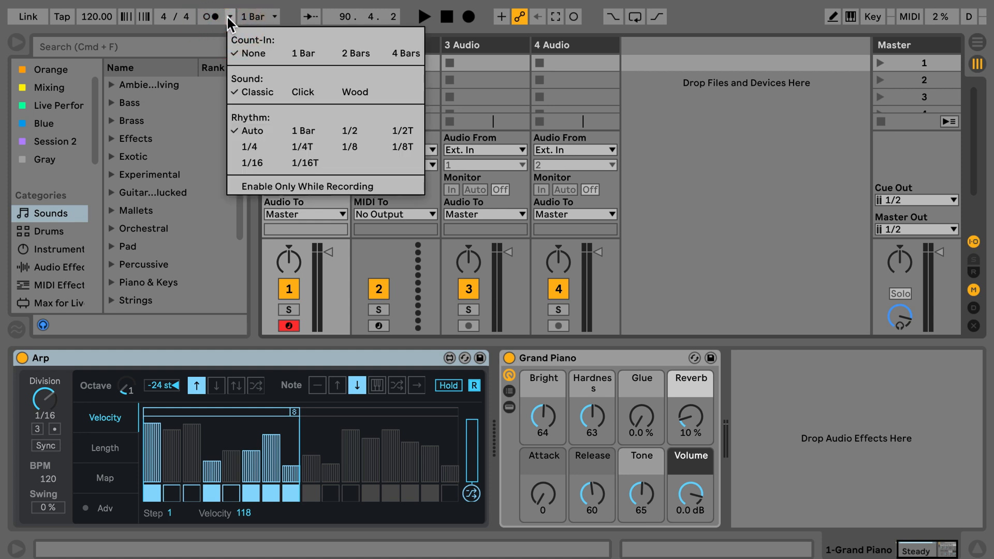
pyautogui.click(230, 16)
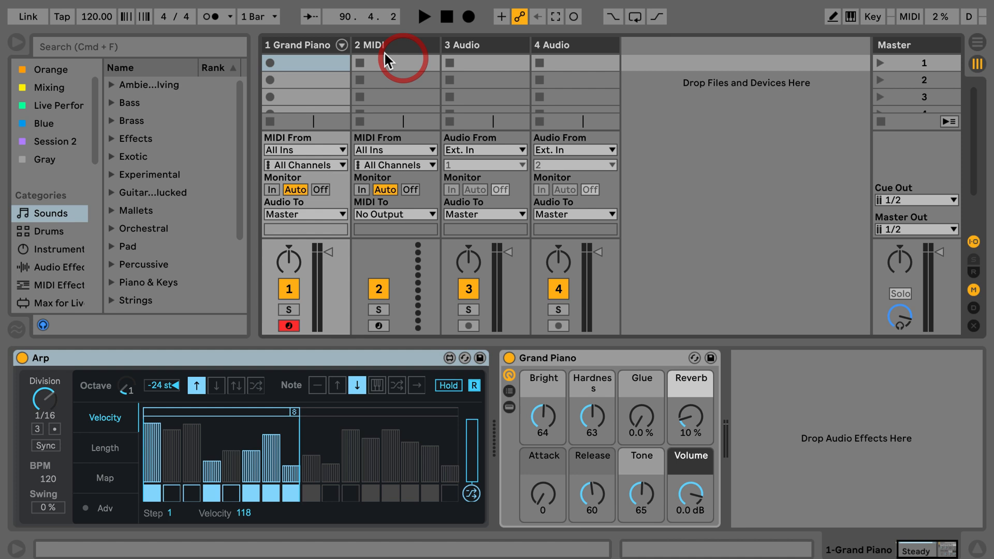
pyautogui.moveTo(265, 26)
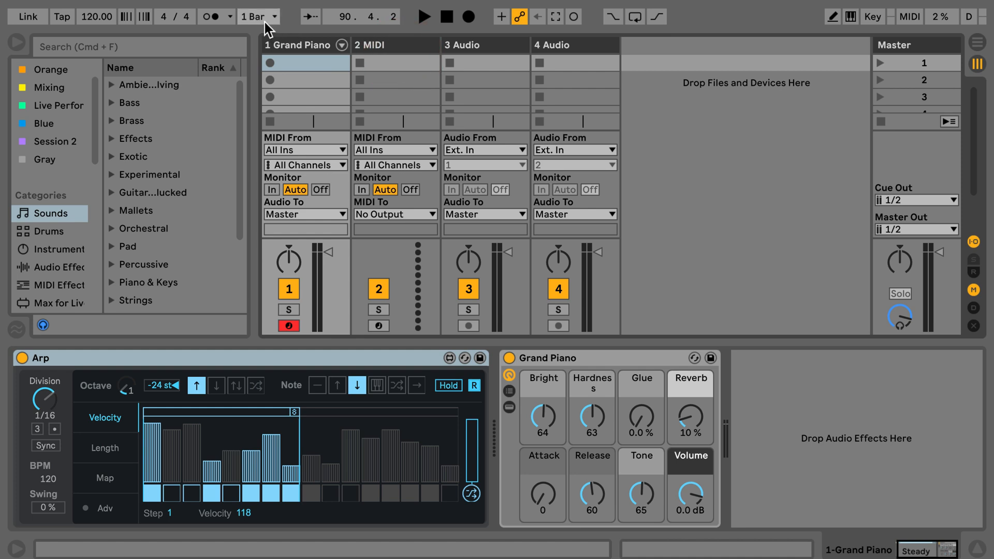
pyautogui.click(212, 16)
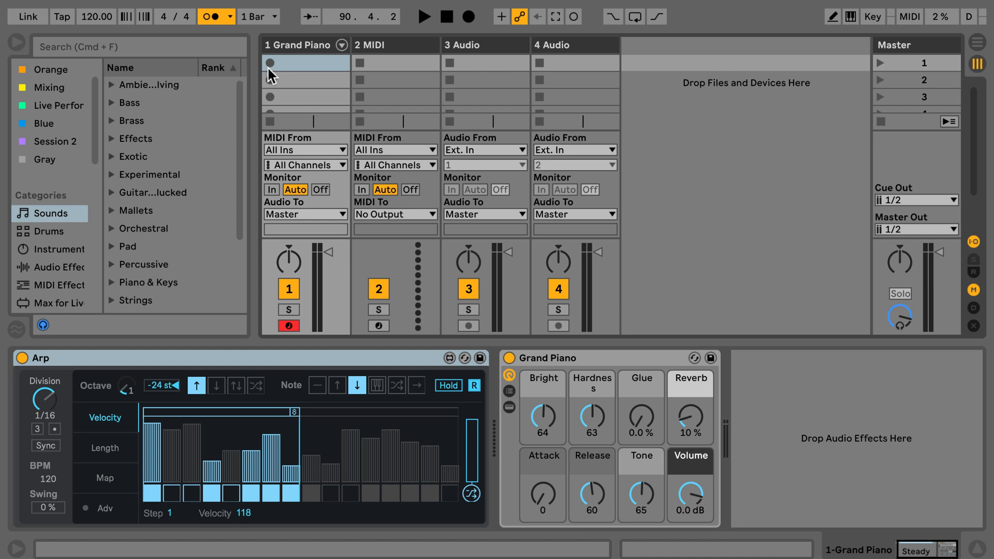
# - Record the arpeggiated piano into the first clip slot of the Grand Piano track
pyautogui.click(271, 62)
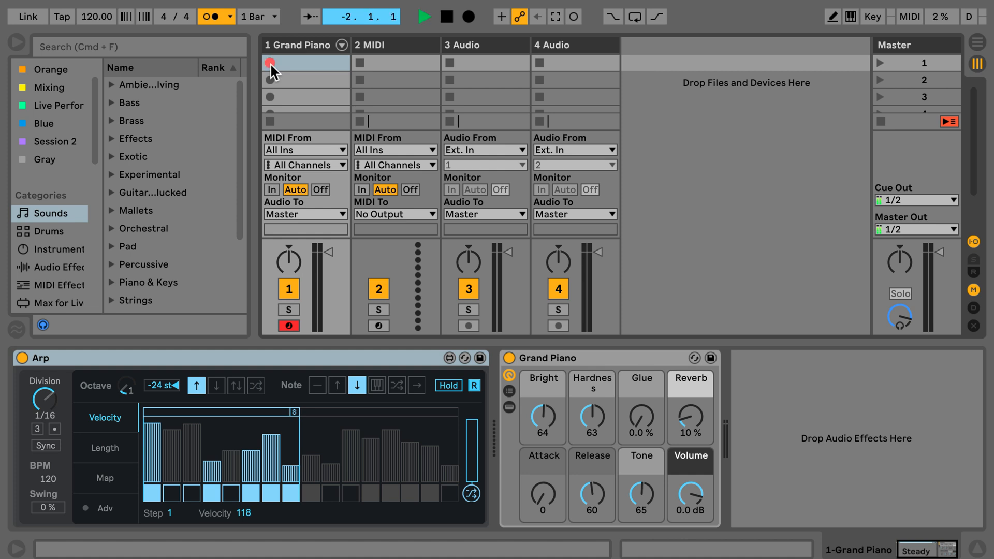
pyautogui.click(425, 17)
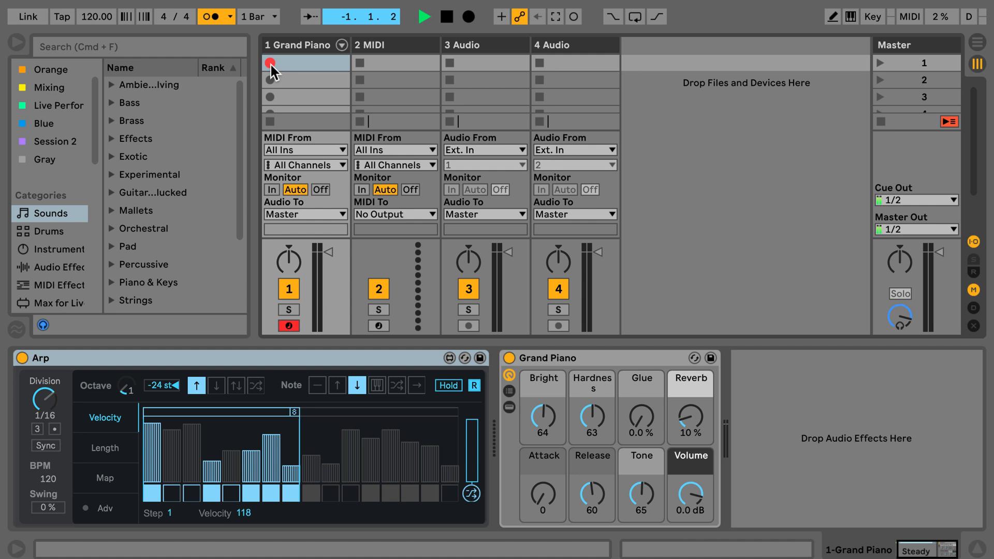
pyautogui.click(272, 63)
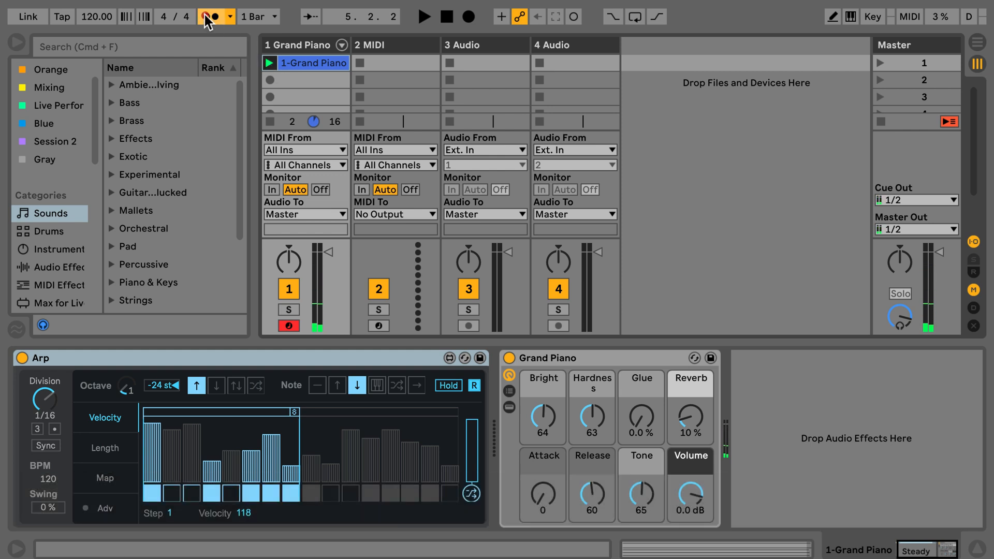
# - Switch the metronome off, play back the '1-Grand Piano' clip, then stop the transport
pyautogui.click(211, 16)
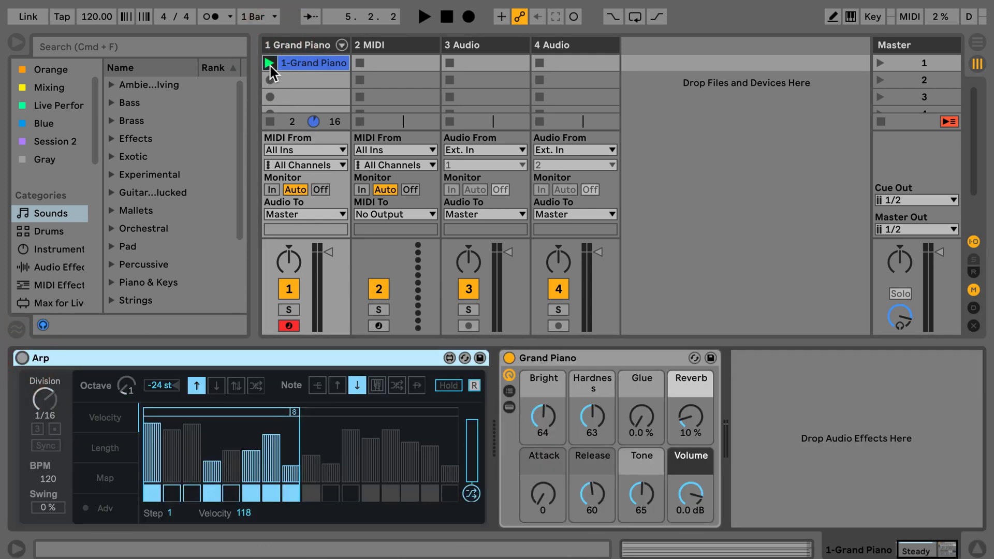
pyautogui.click(425, 16)
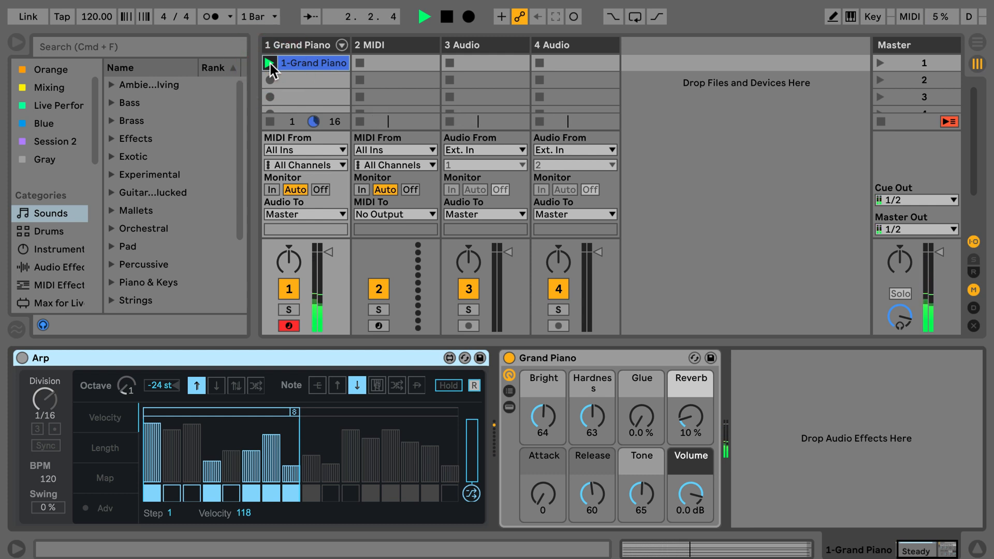
pyautogui.click(424, 15)
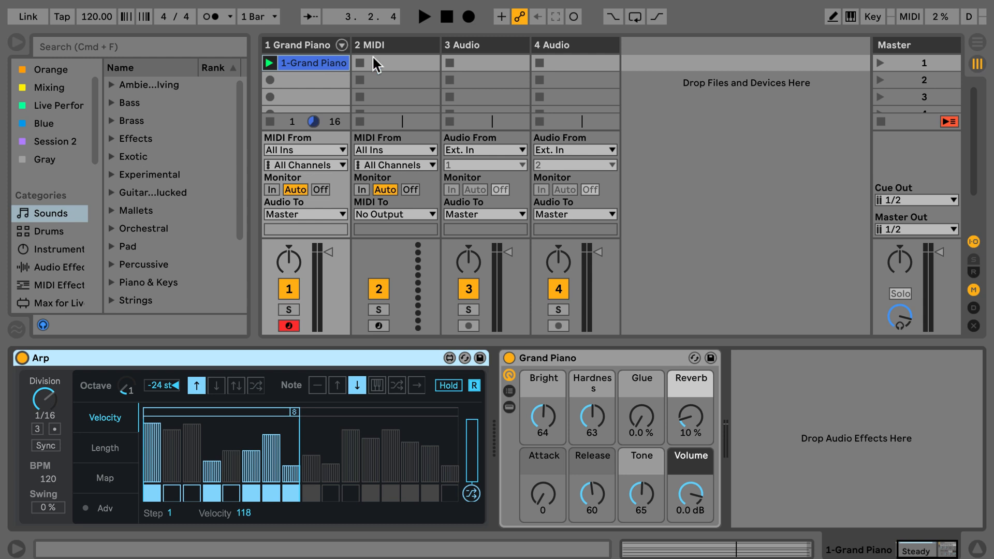
pyautogui.moveTo(551, 360)
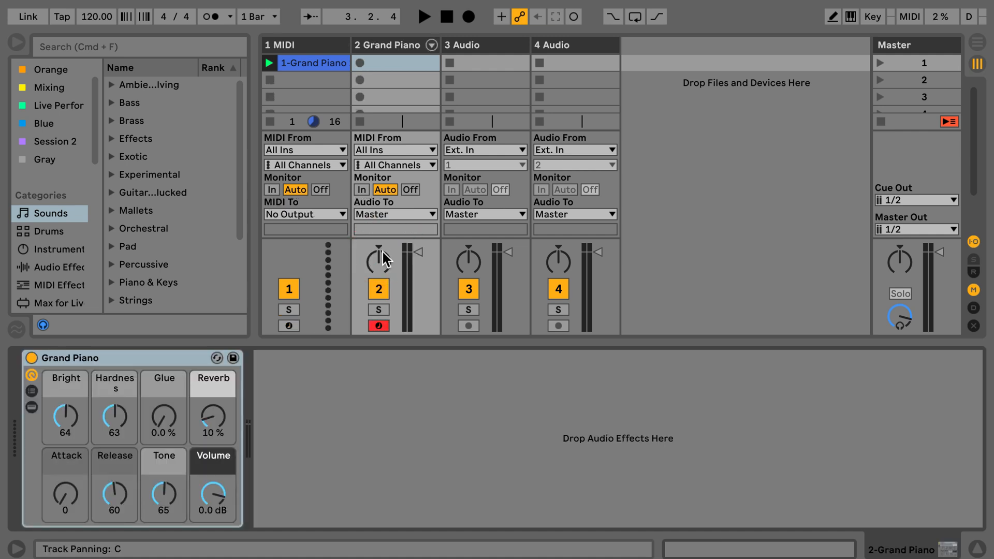
pyautogui.moveTo(172, 336)
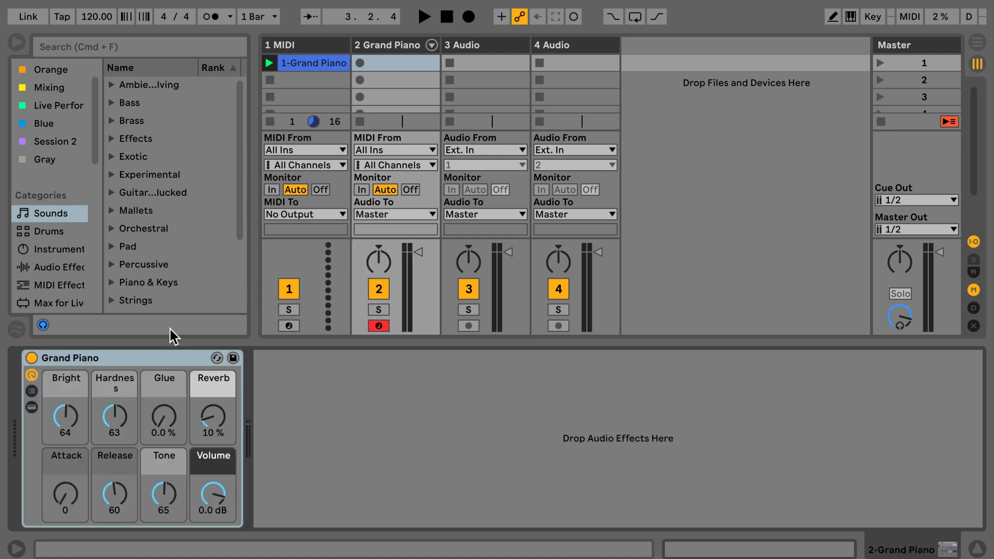
pyautogui.moveTo(289, 80)
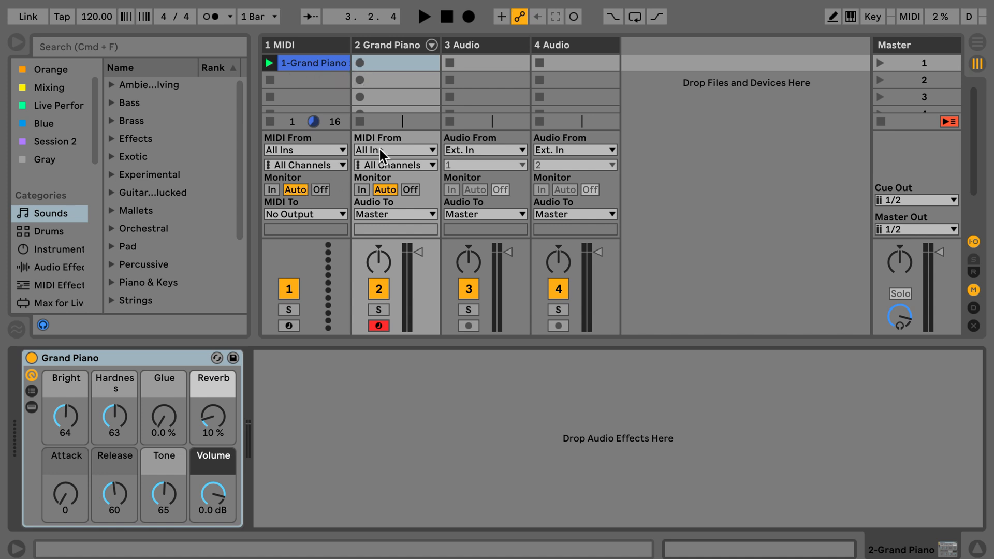
# - Set track 2's MIDI From to 1-MIDI Post Mixer so it receives the arpeggiated notes
pyautogui.click(394, 149)
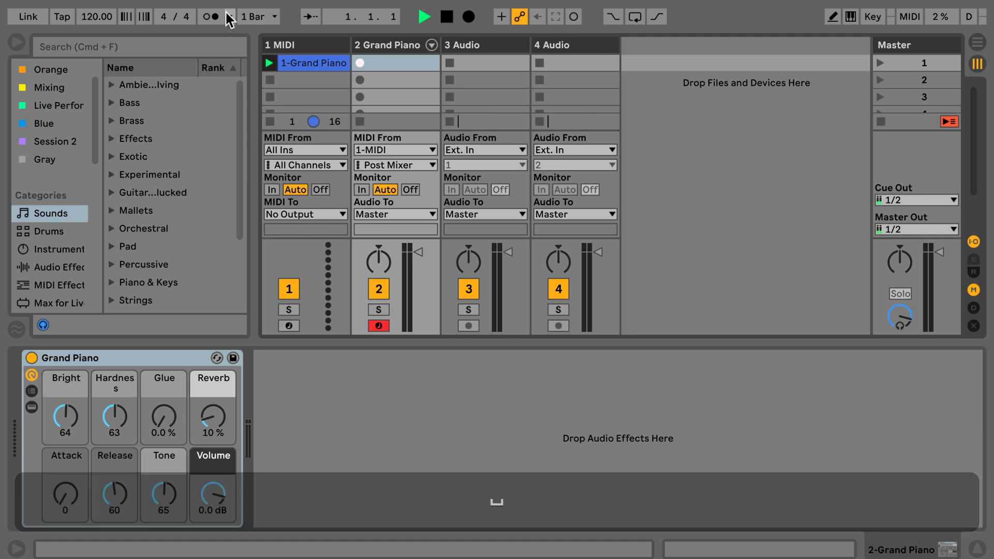
pyautogui.click(229, 15)
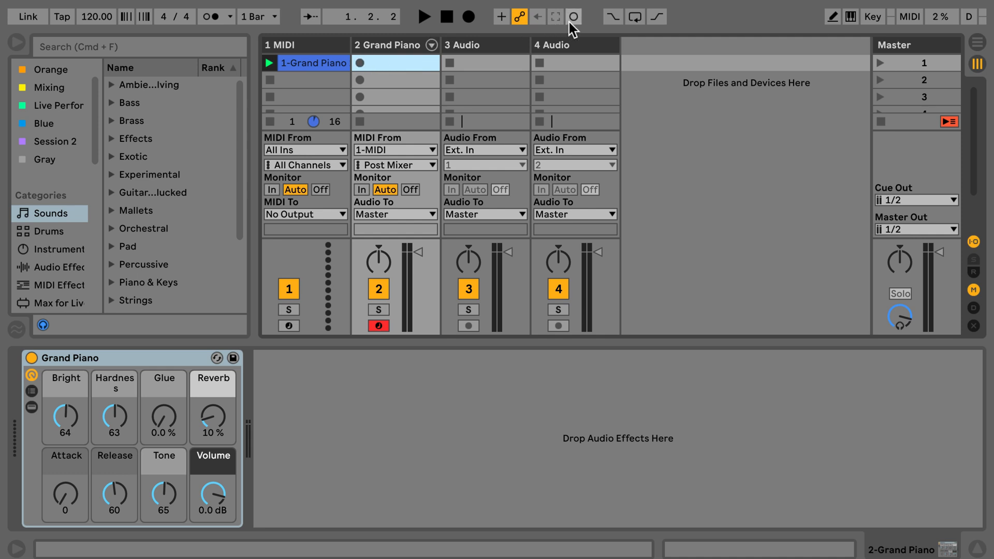
# - Start Session Record to capture the arpeggiated output as a '2-Grand Piano' clip
pyautogui.click(572, 17)
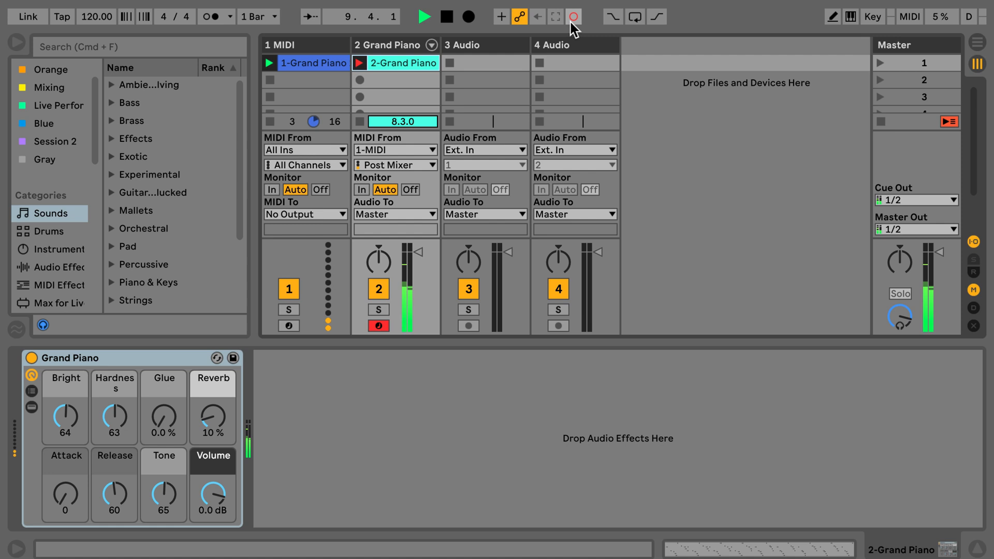
# - Stop recording, pull the '2-Grand Piano' loop end back to bar 9, and fold the note editor
pyautogui.doubleClick(395, 64)
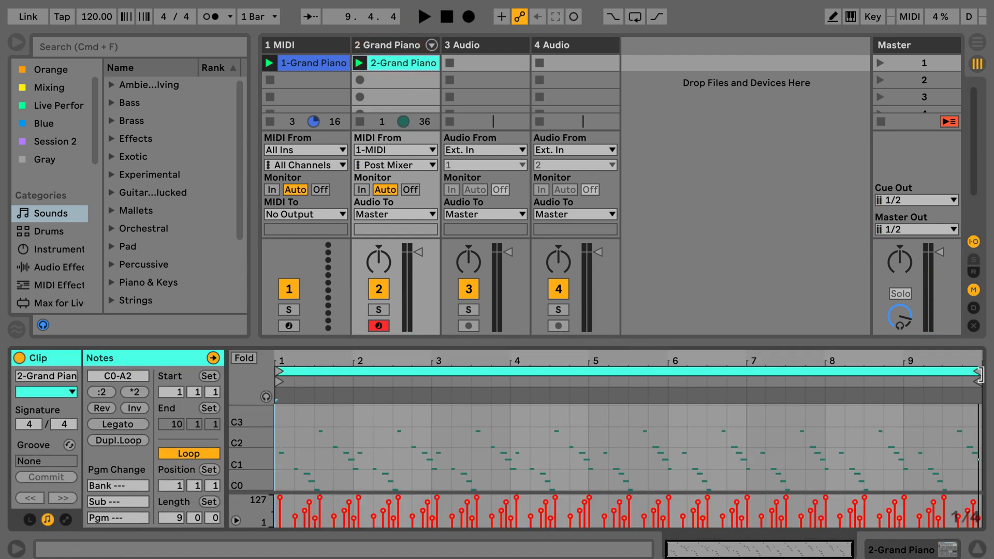
pyautogui.moveTo(986, 377); pyautogui.dragTo(899, 377)
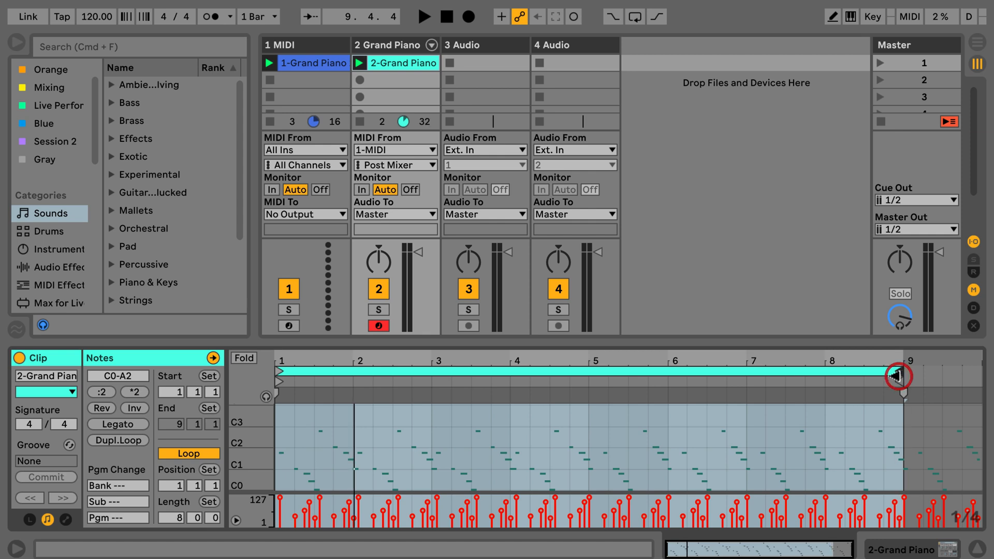
pyautogui.click(242, 357)
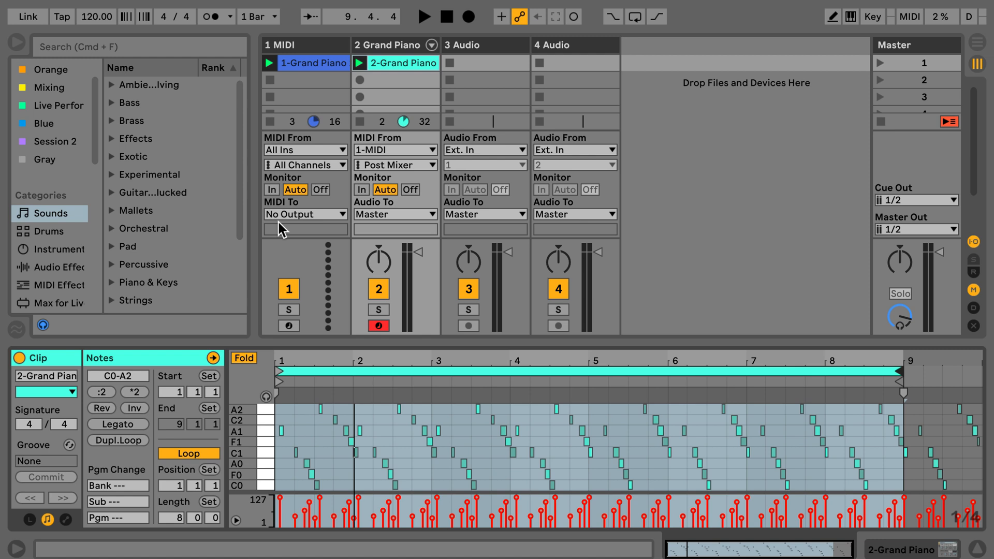
# - Return track 2 to All Ins, relaunch the '1-Grand Piano' clip, and mute track 1
pyautogui.click(396, 149)
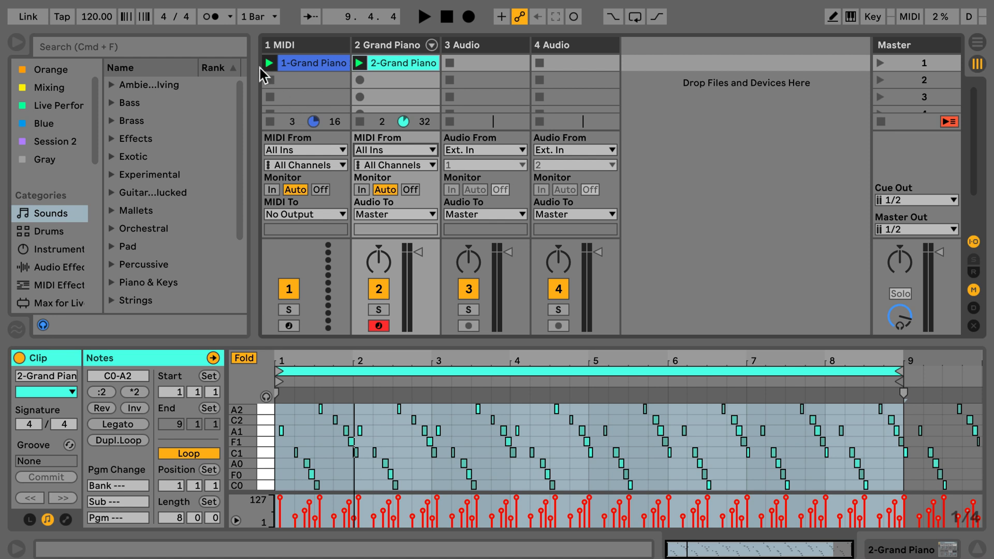
pyautogui.click(360, 63)
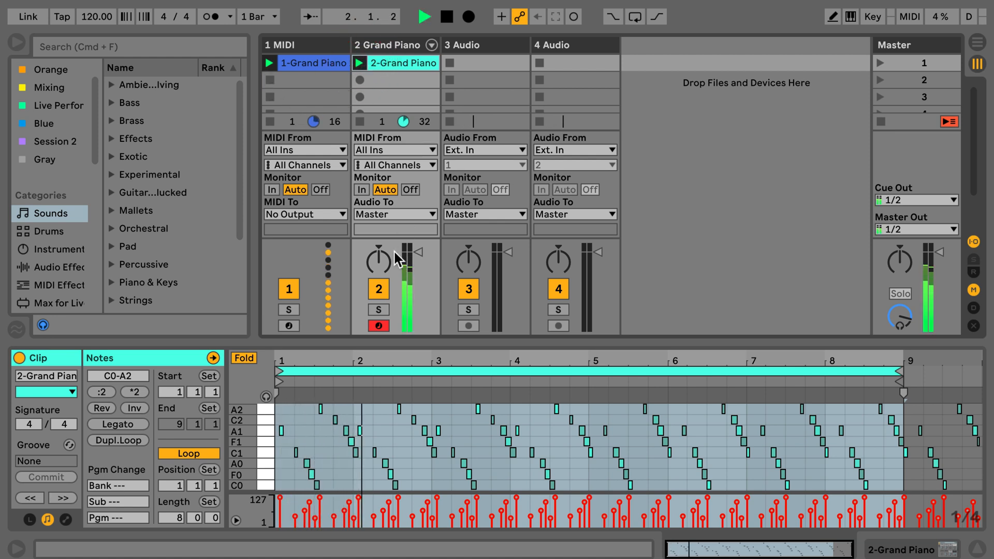
pyautogui.click(289, 289)
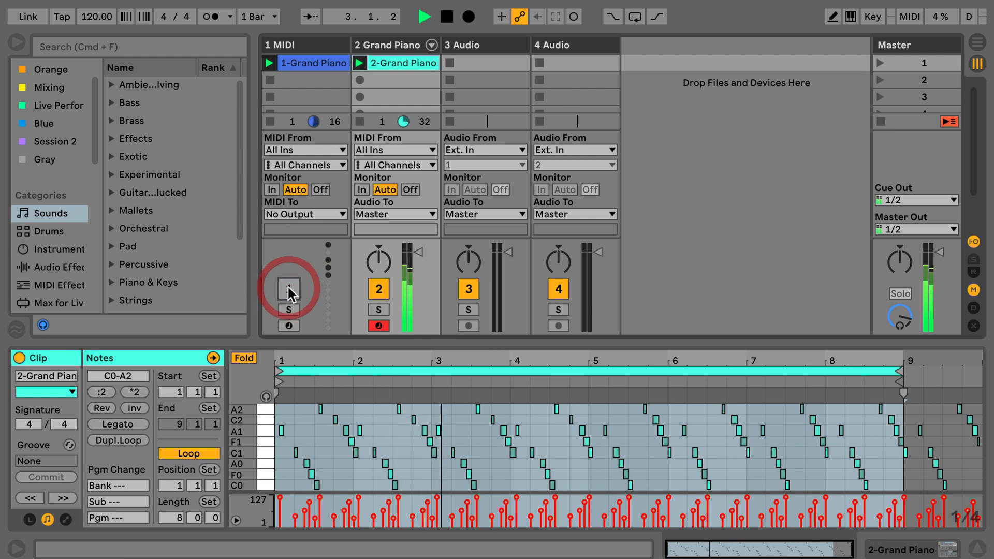